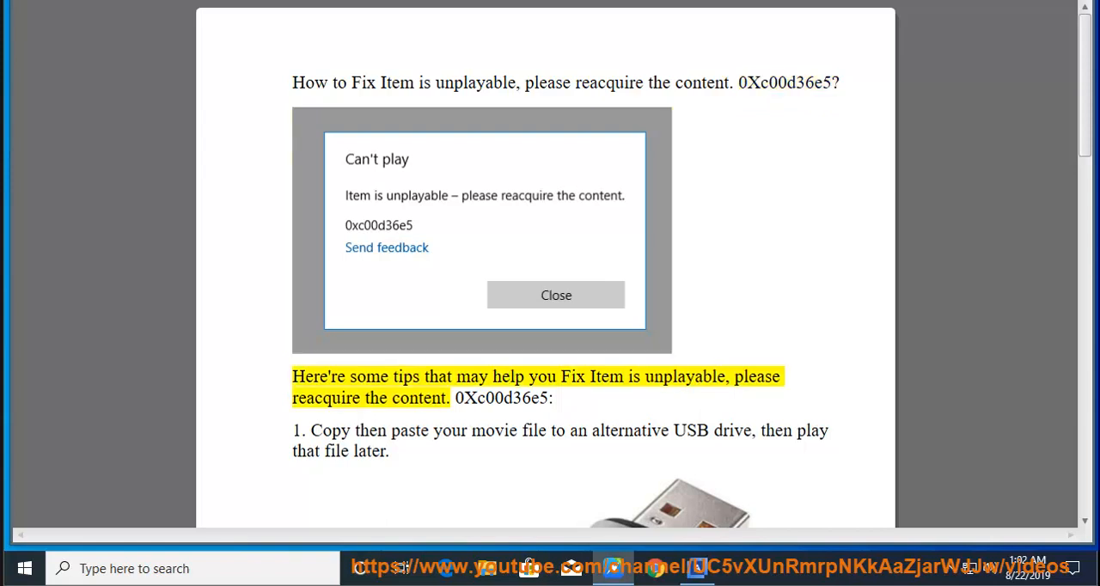
Step: Follow the narration from the title through tip 1, scrolling to tip 2 on media players
{"action": "double_click", "coordinate": [684, 377]}
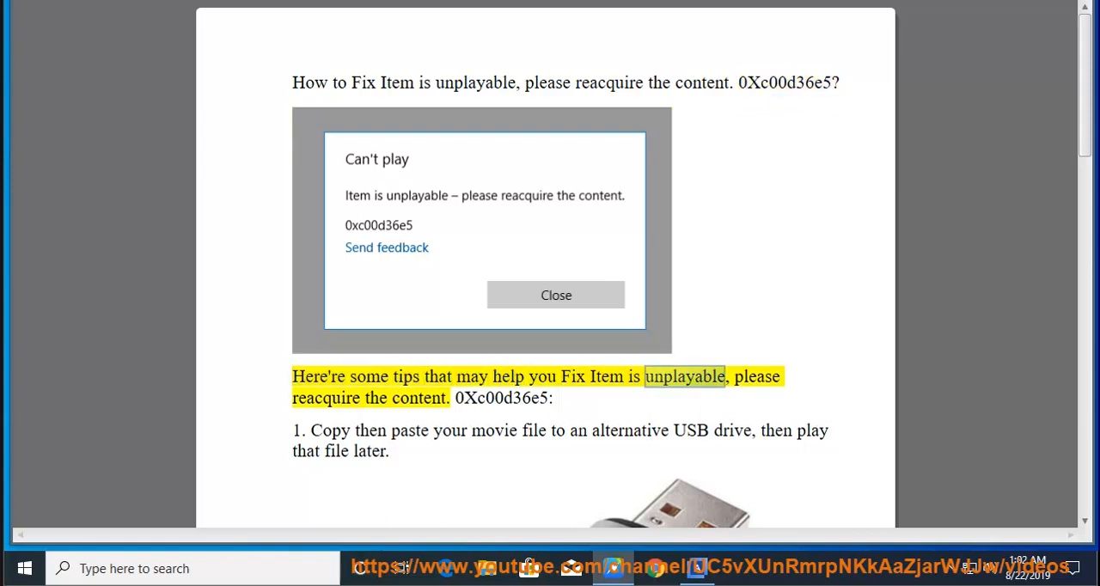
{"action": "double_click", "coordinate": [419, 397]}
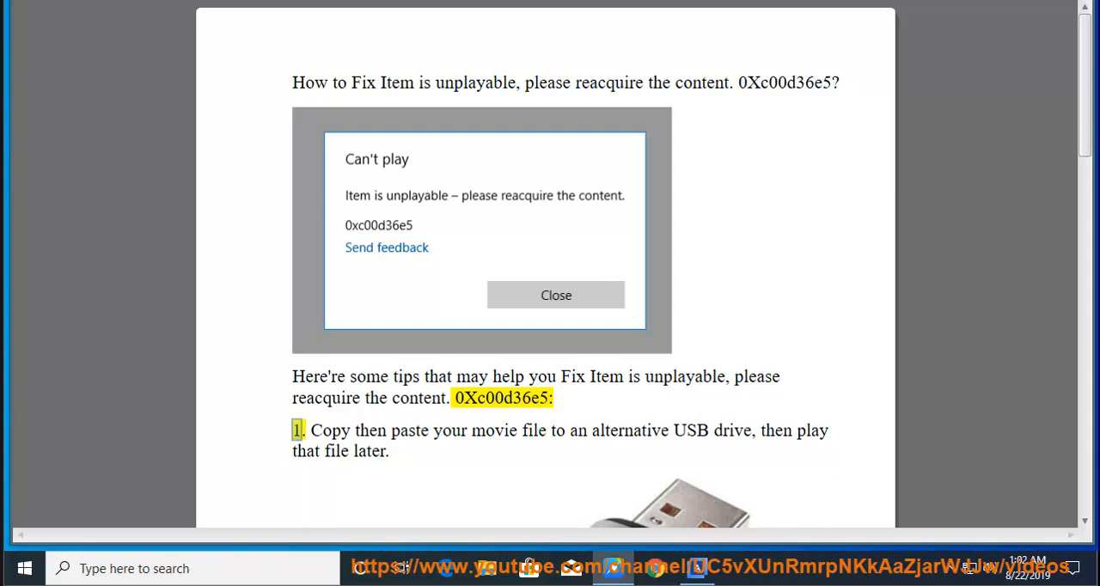
{"action": "scroll", "scroll_direction": "down", "scroll_amount": 3}
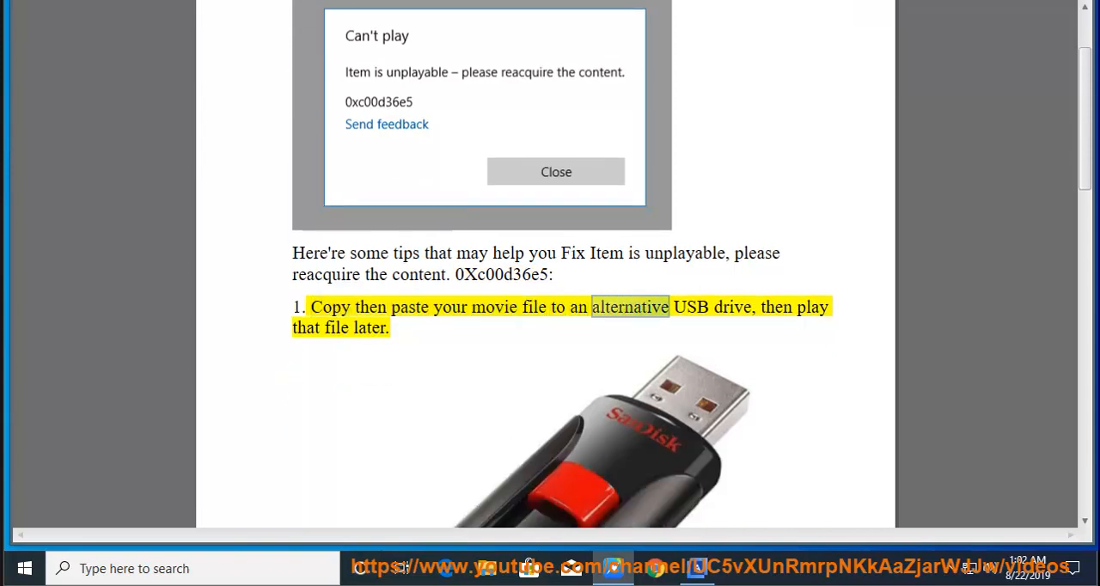
{"action": "double_click", "coordinate": [333, 326]}
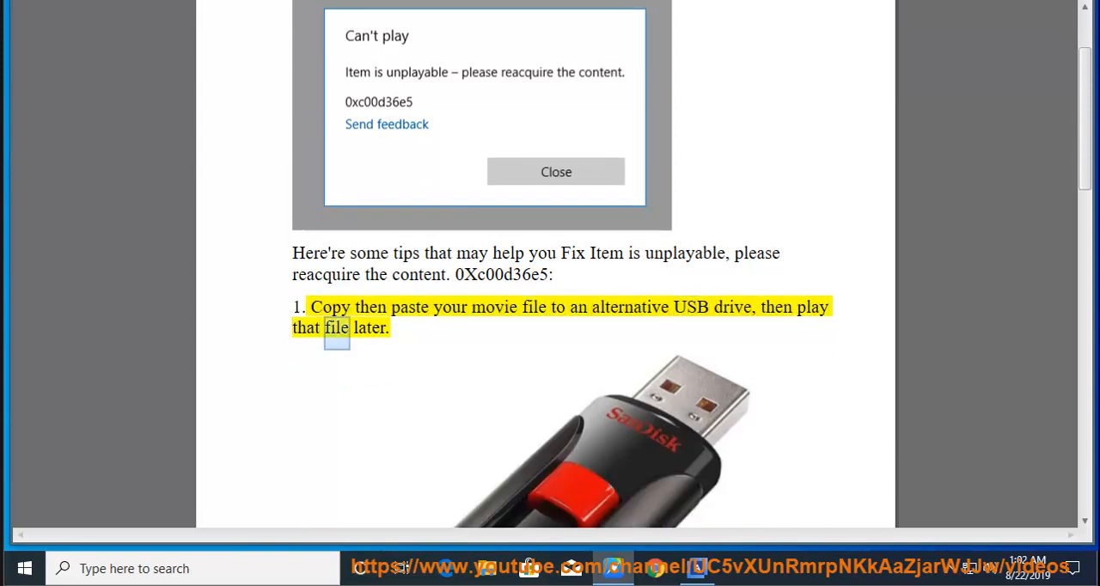
{"action": "scroll", "scroll_direction": "down", "scroll_amount": 3}
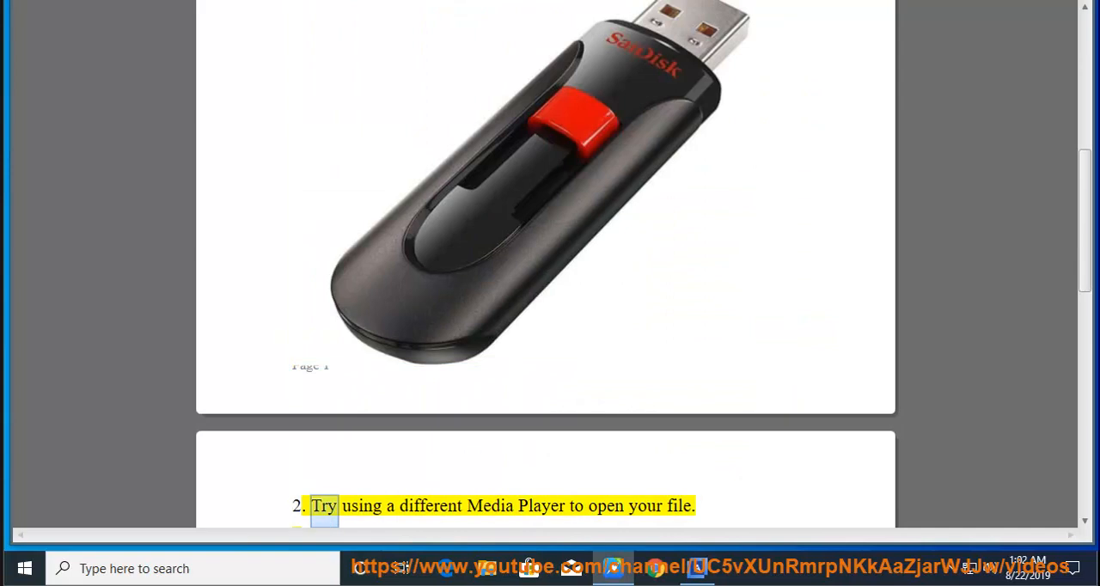
Step: Scroll through tips 2 to 5 as they are read, ending at the SFC scan tip
{"action": "scroll", "scroll_direction": "down", "scroll_amount": 3}
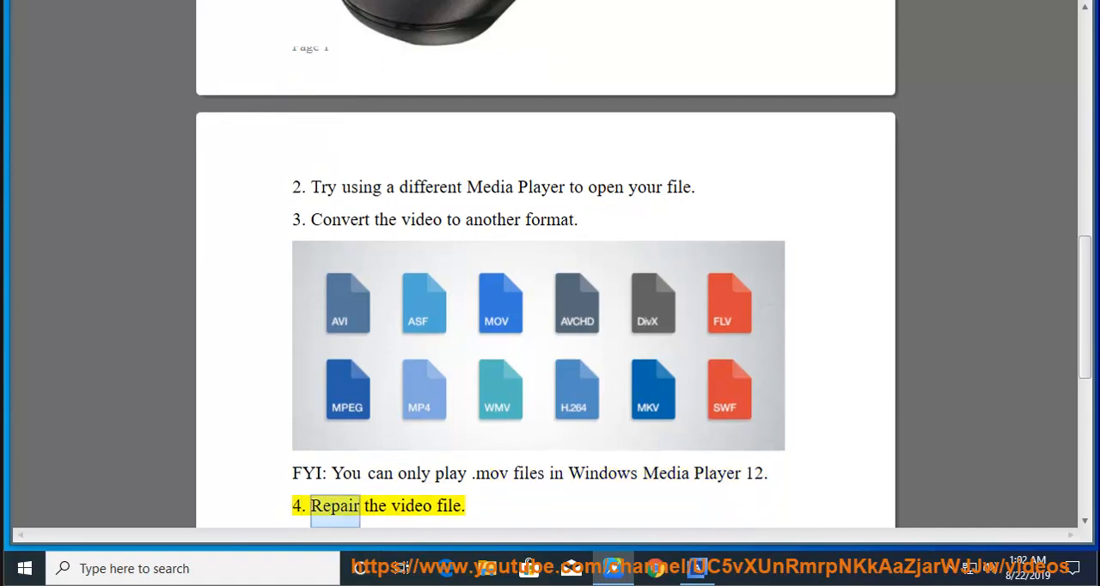
{"action": "scroll", "scroll_direction": "down", "scroll_amount": 3}
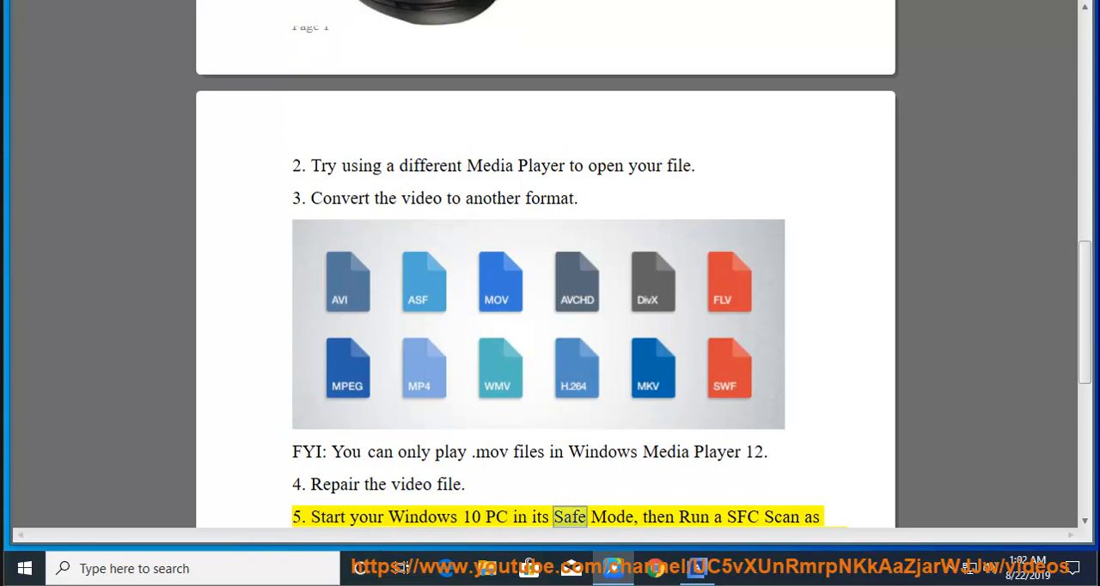
{"action": "scroll", "scroll_direction": "down", "scroll_amount": 3}
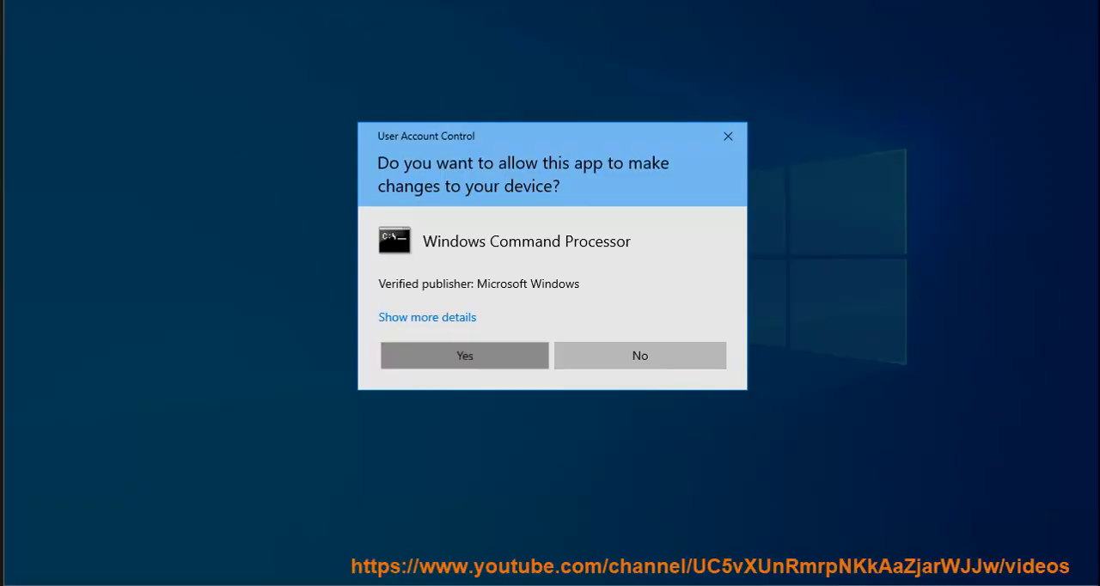
Step: Allow Command Prompt to run as administrator, then close its window
{"action": "left_click", "coordinate": [464, 354]}
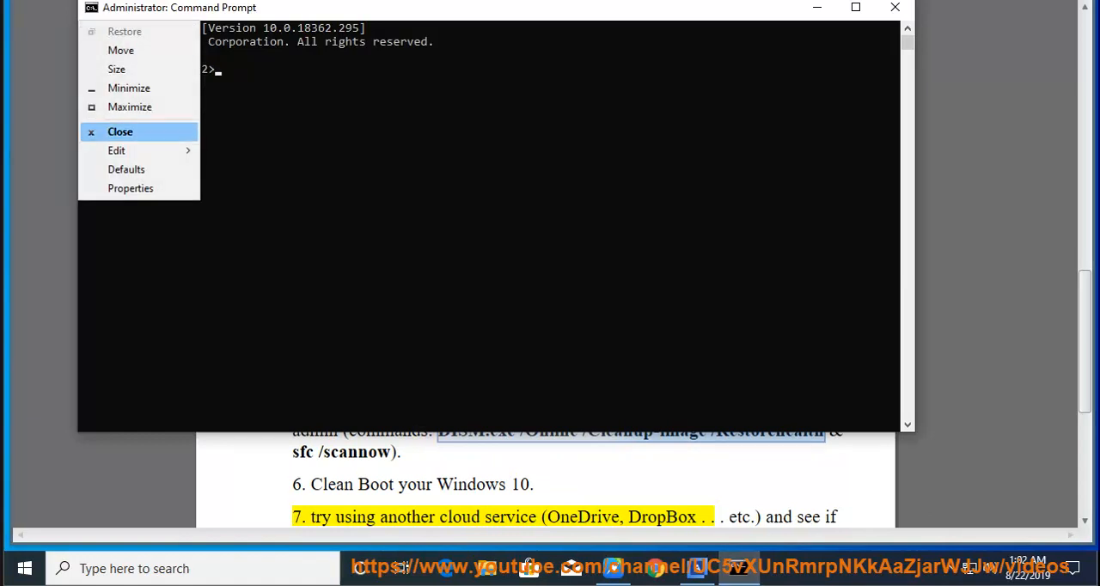
{"action": "left_click", "coordinate": [117, 151]}
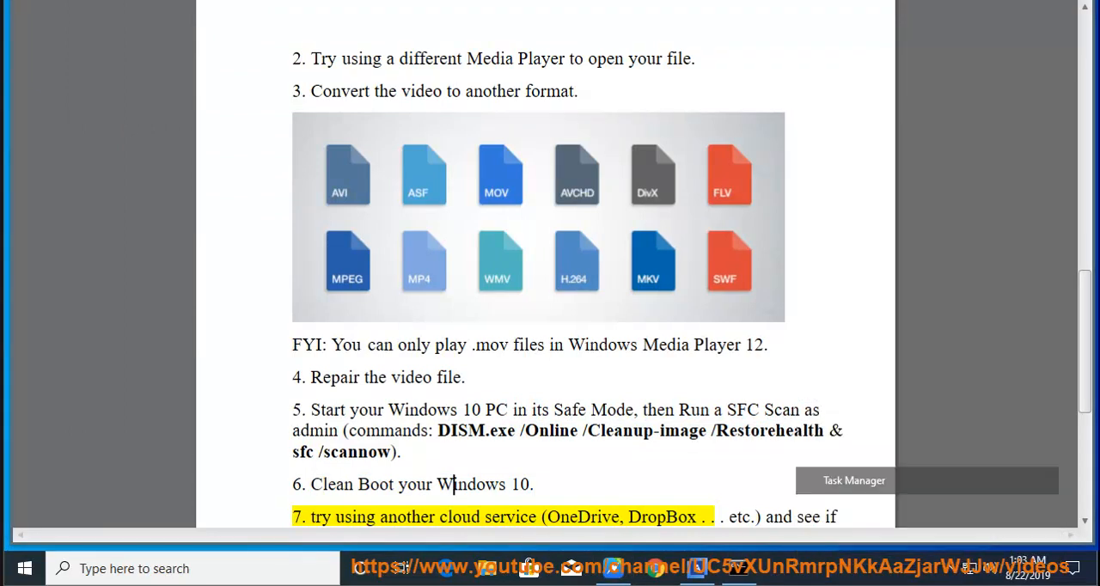
Step: Disable Acronis True Image 2020 in Task Manager's Startup list and close Task Manager
{"action": "left_click", "coordinate": [852, 480]}
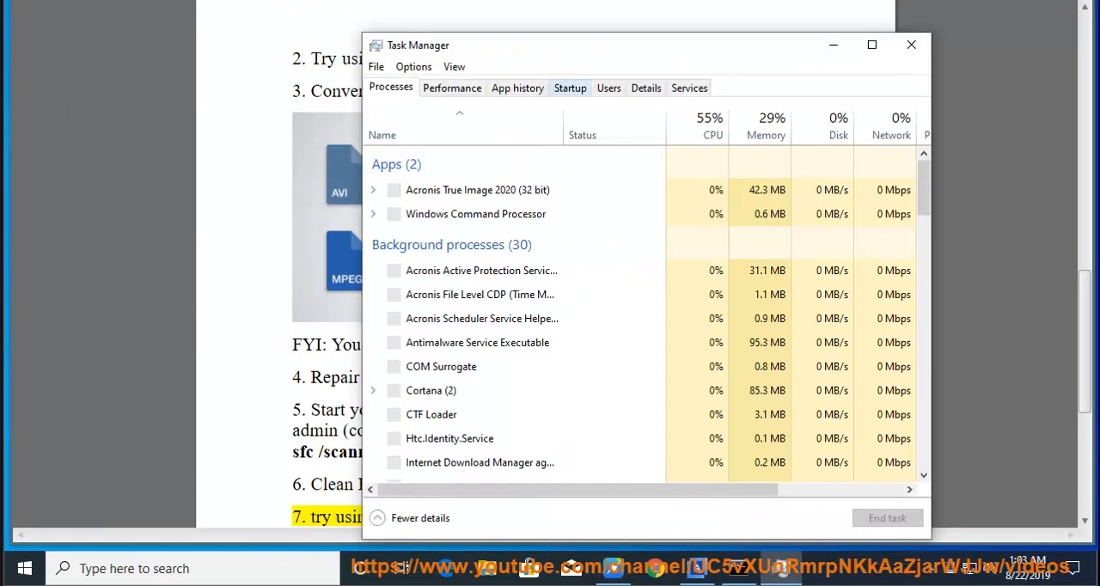
{"action": "left_click", "coordinate": [571, 88]}
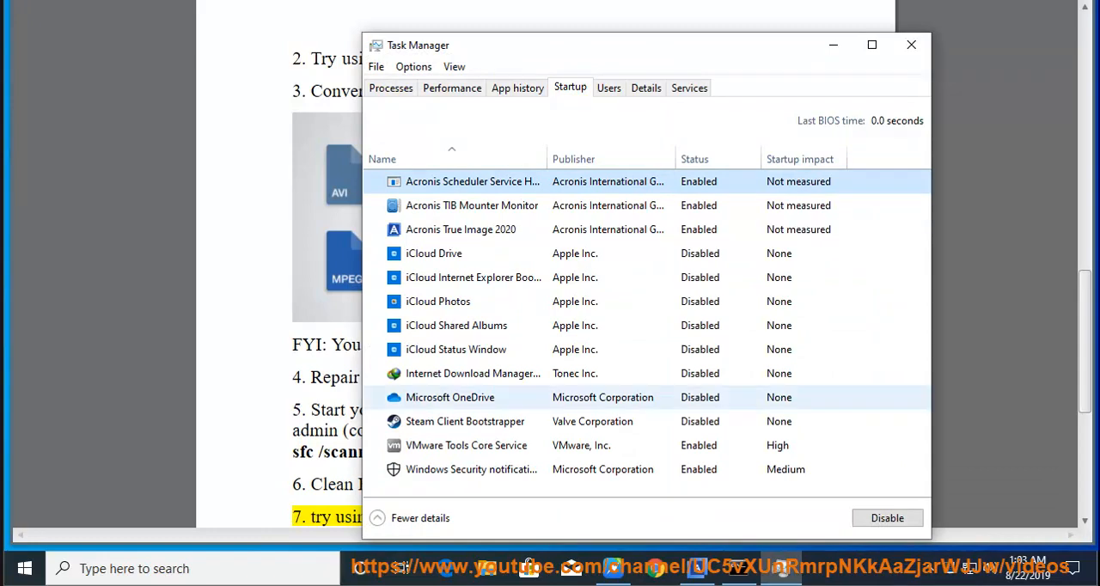
{"action": "left_click", "coordinate": [887, 517]}
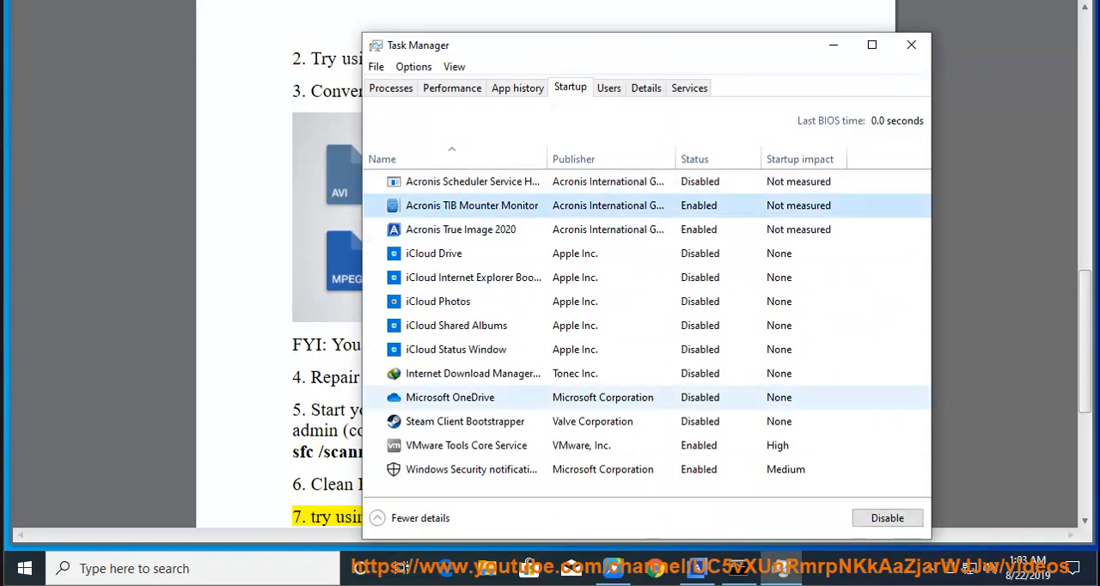
{"action": "left_click", "coordinate": [887, 517]}
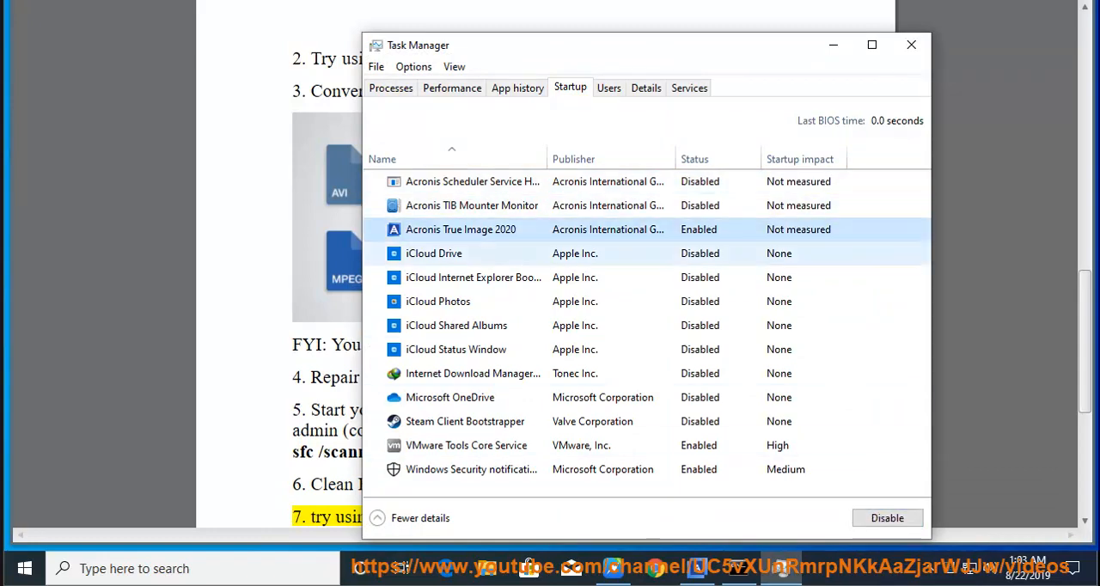
{"action": "left_click", "coordinate": [886, 517]}
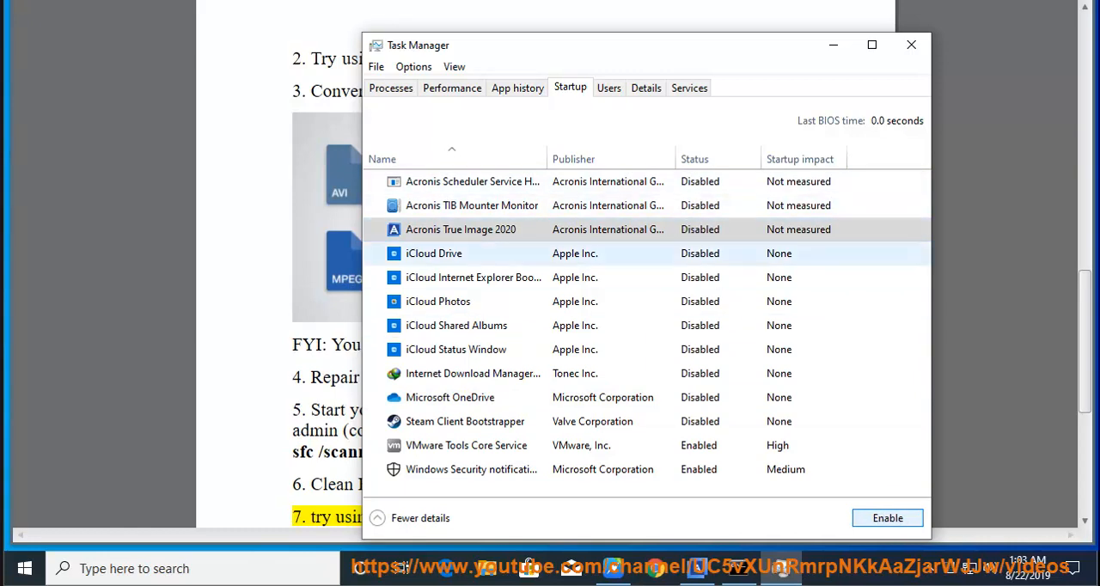
{"action": "left_click", "coordinate": [465, 445]}
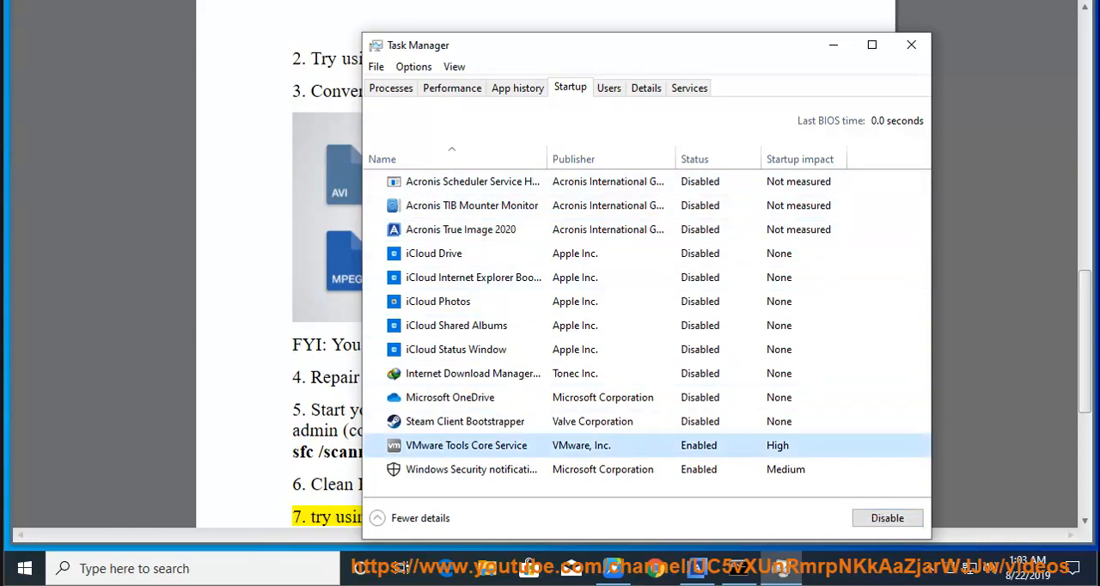
{"action": "left_click", "coordinate": [911, 44]}
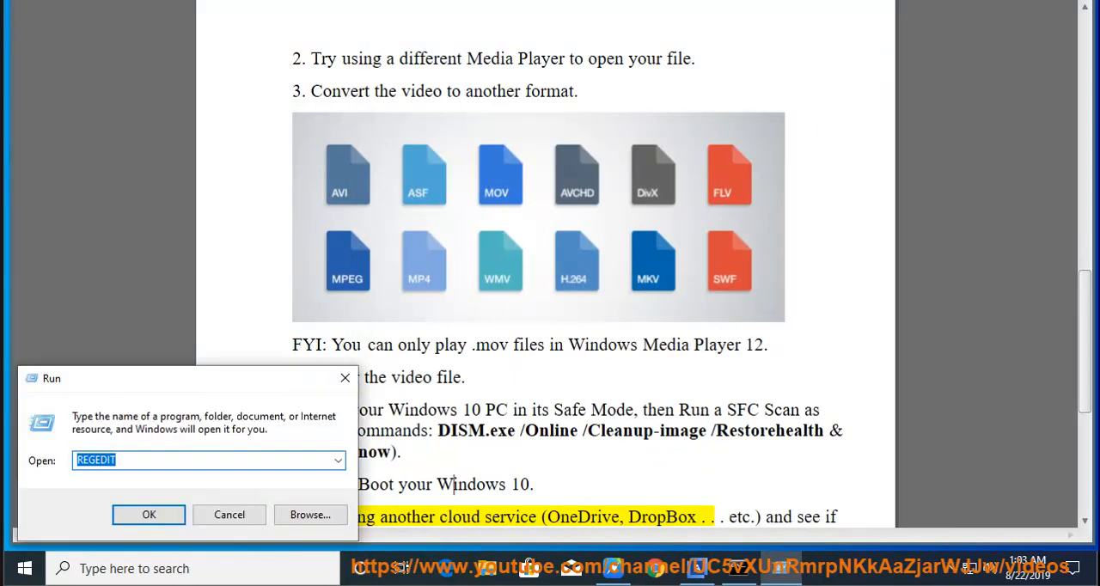
Step: Launch MSCONFIG and review its Services list with Microsoft services hidden
{"action": "type", "text": "MSCONFIG"}
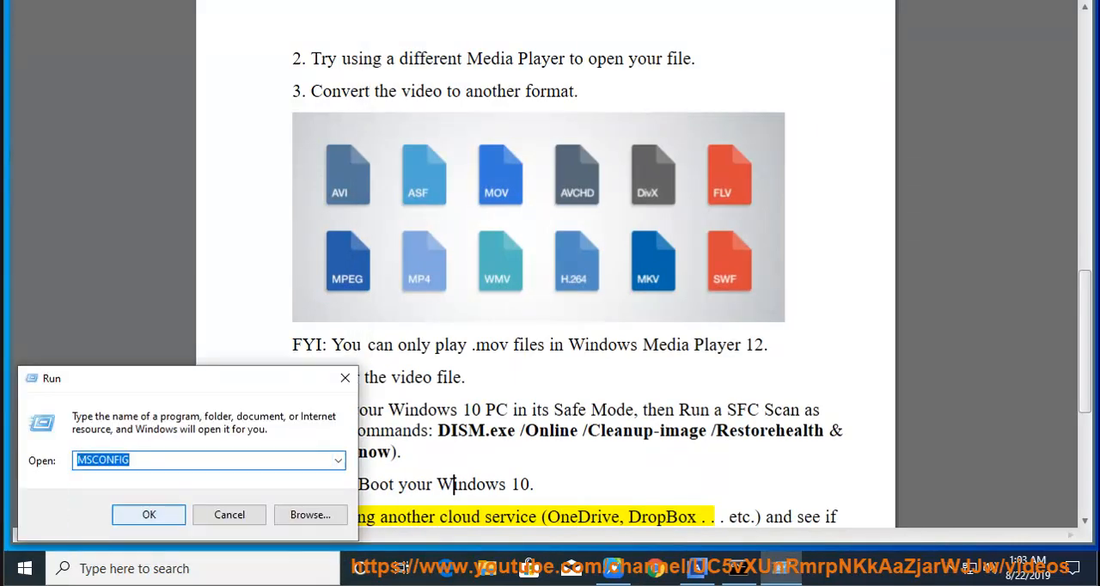
{"action": "left_click", "coordinate": [148, 514]}
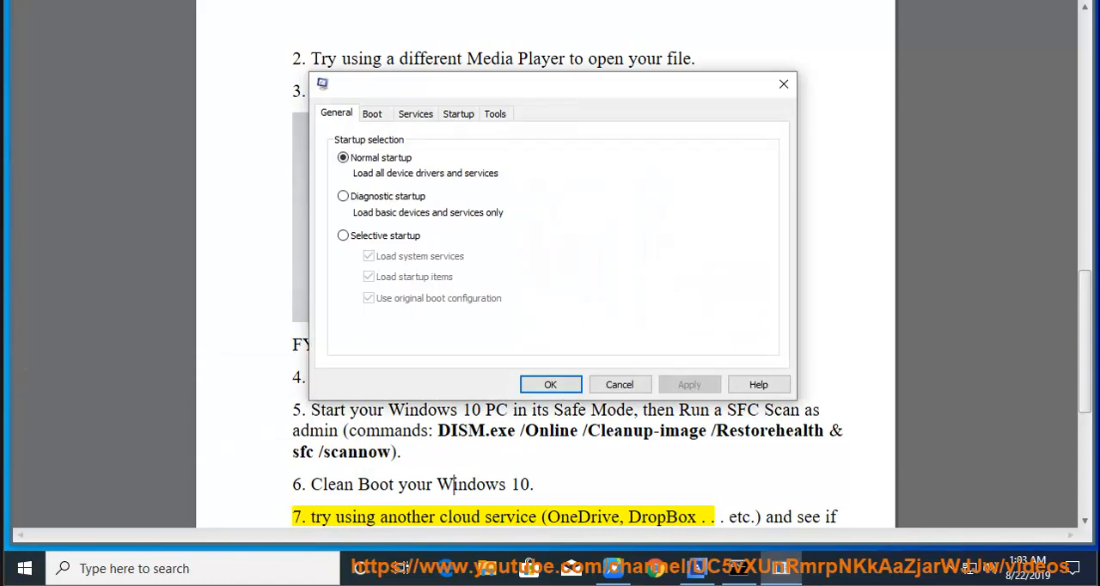
{"action": "left_click", "coordinate": [457, 114]}
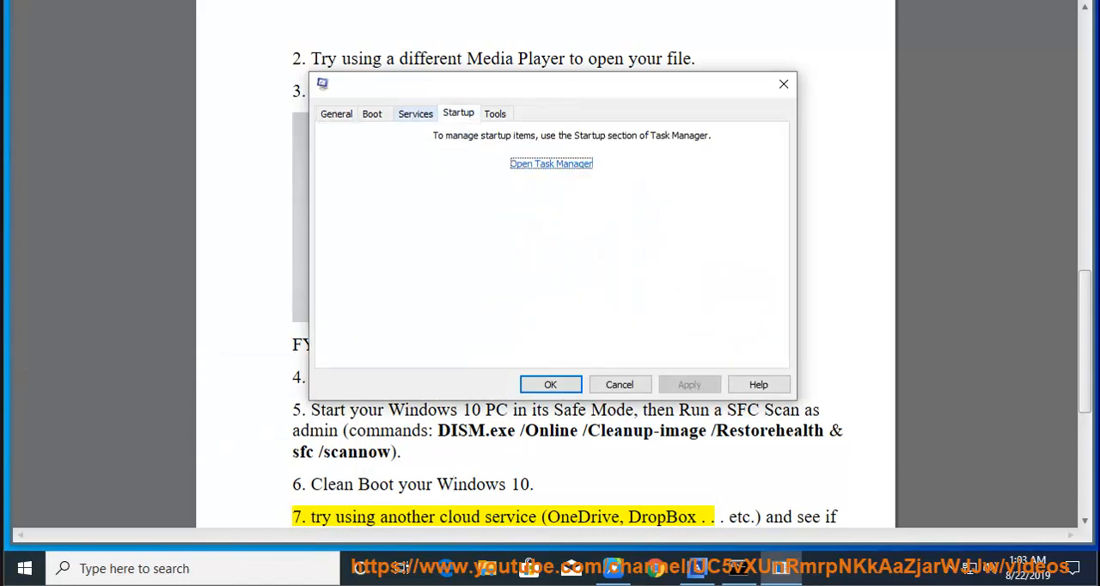
{"action": "left_click", "coordinate": [416, 113]}
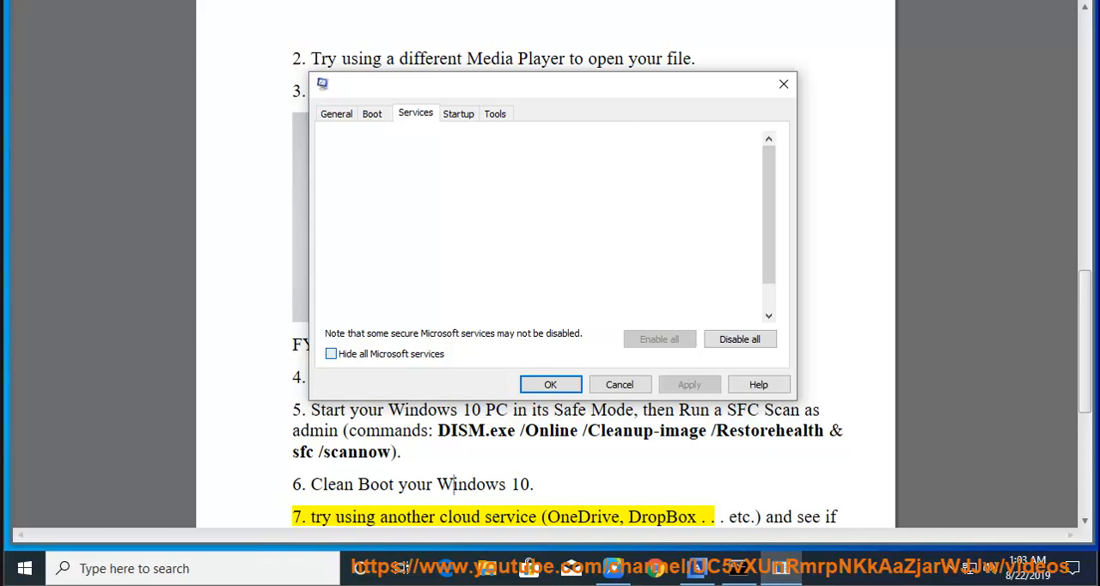
{"action": "left_click", "coordinate": [330, 354]}
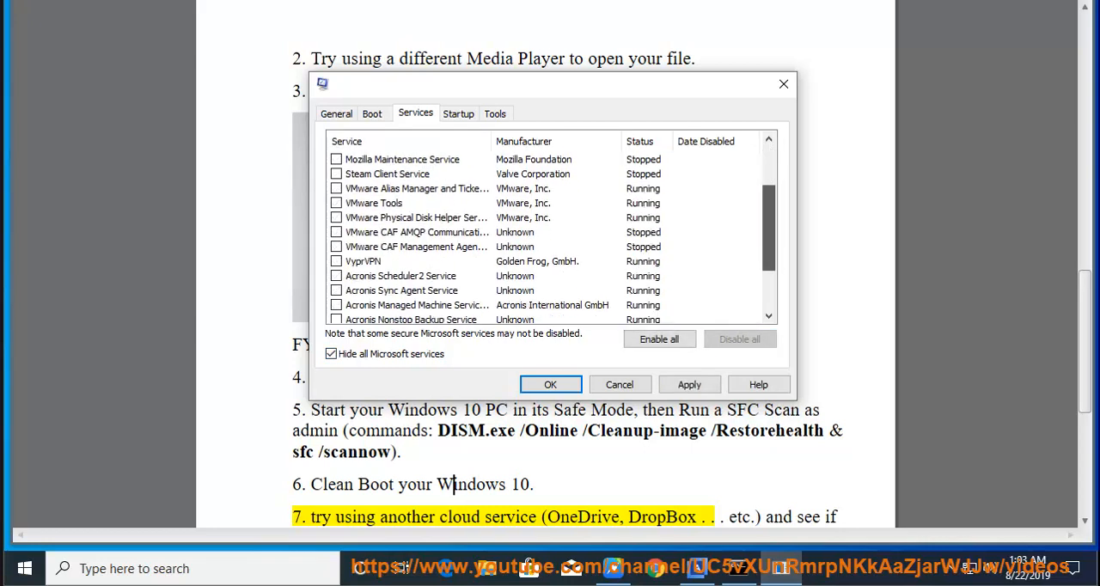
{"action": "scroll", "scroll_direction": "down", "scroll_amount": 3}
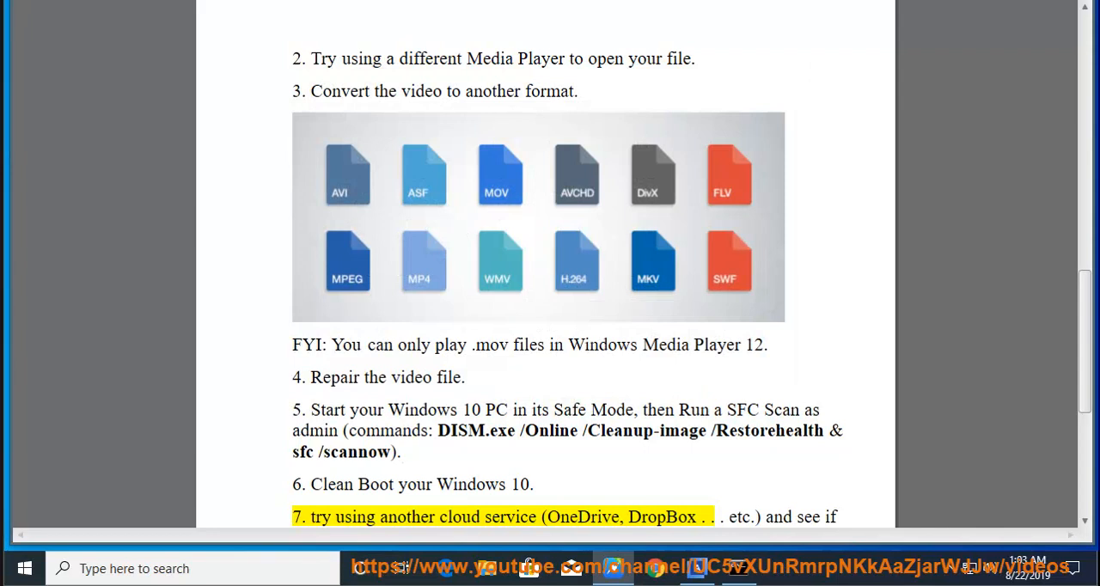
Step: Resume Read Aloud and follow it to the end of tip 7 on cloud services
{"action": "left_click", "coordinate": [401, 452]}
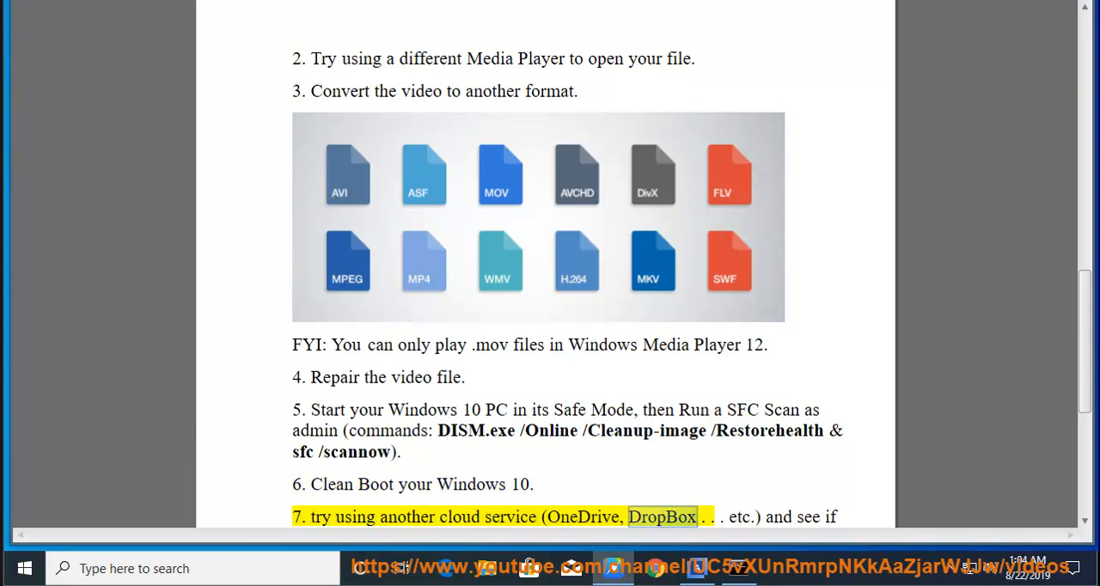
{"action": "scroll", "scroll_direction": "down", "scroll_amount": 3}
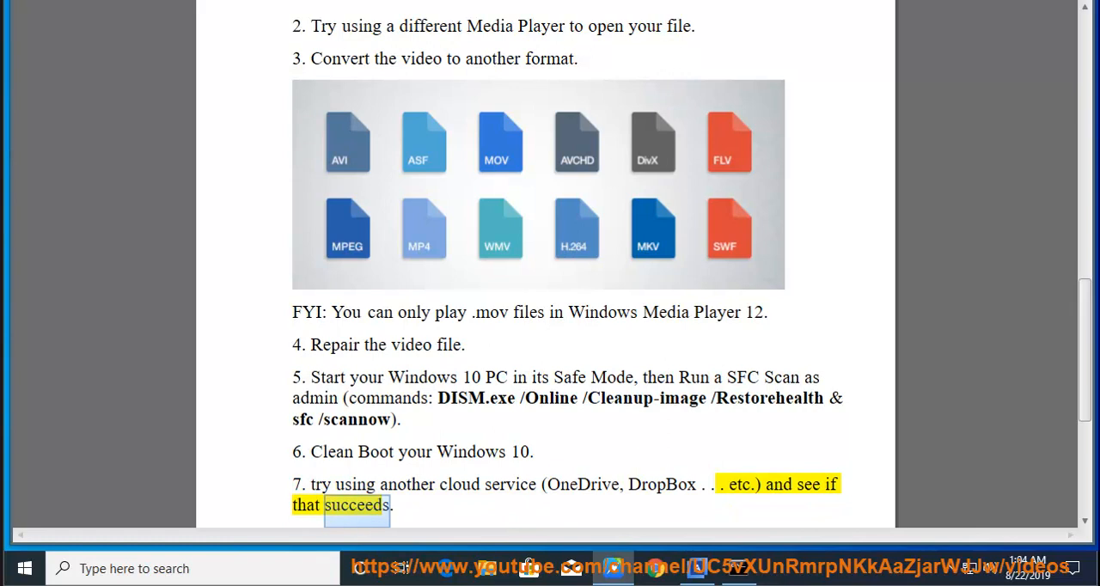